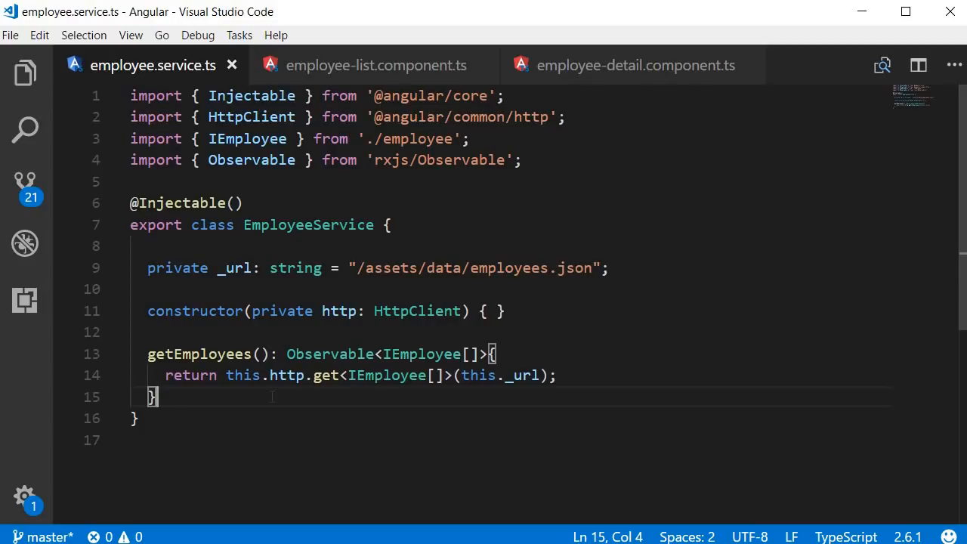
Add the import 'rxjs/add/operator/catch' to the employee service.
double_click(329, 354)
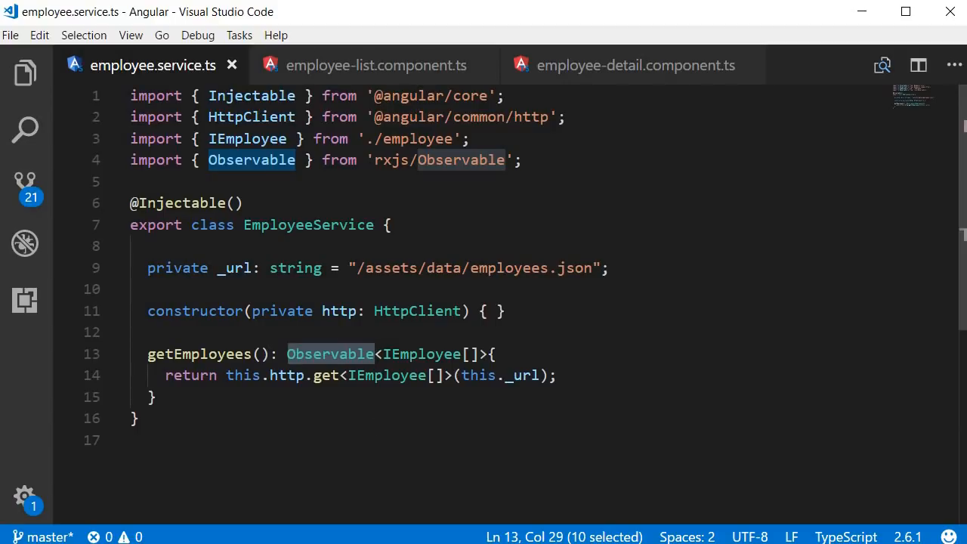
mouse_move(379, 423)
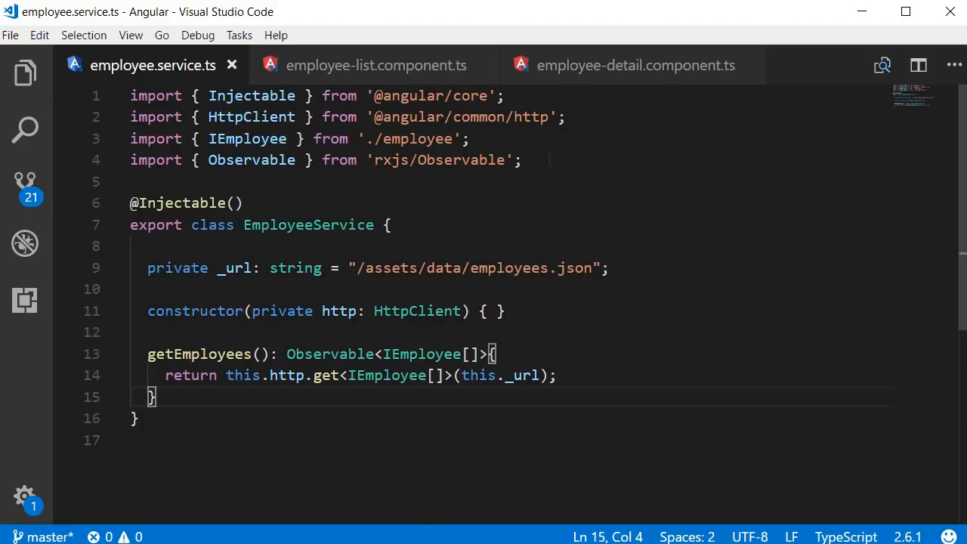
text(import)
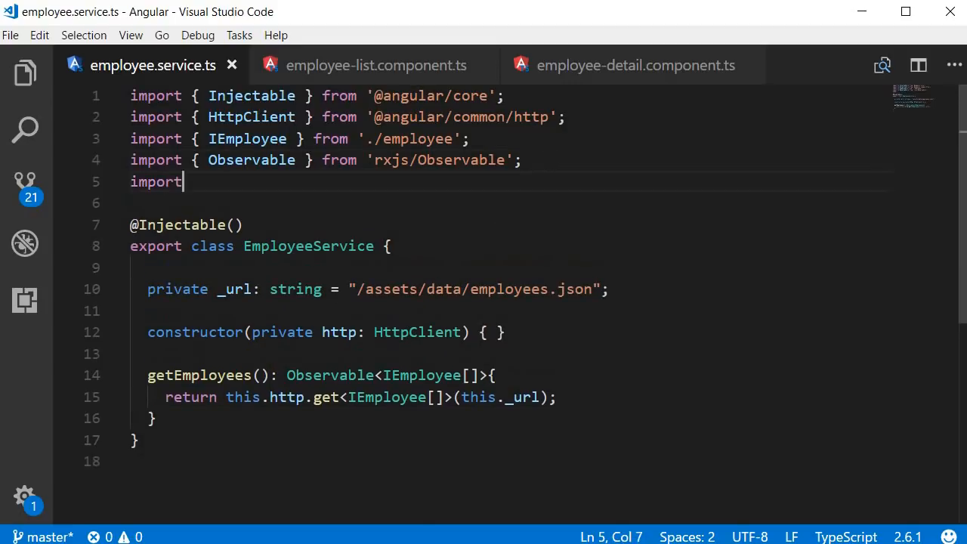
text('rxjs')
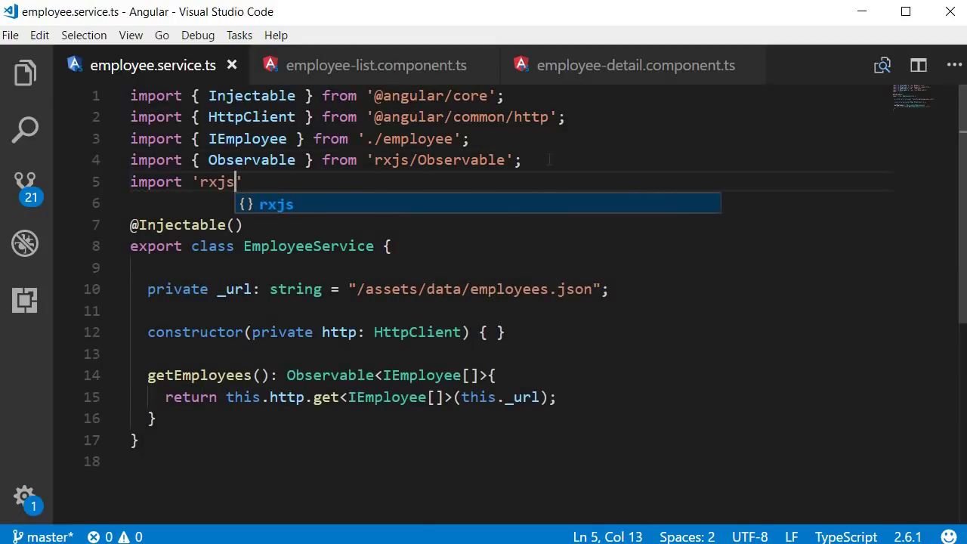
text(/add)
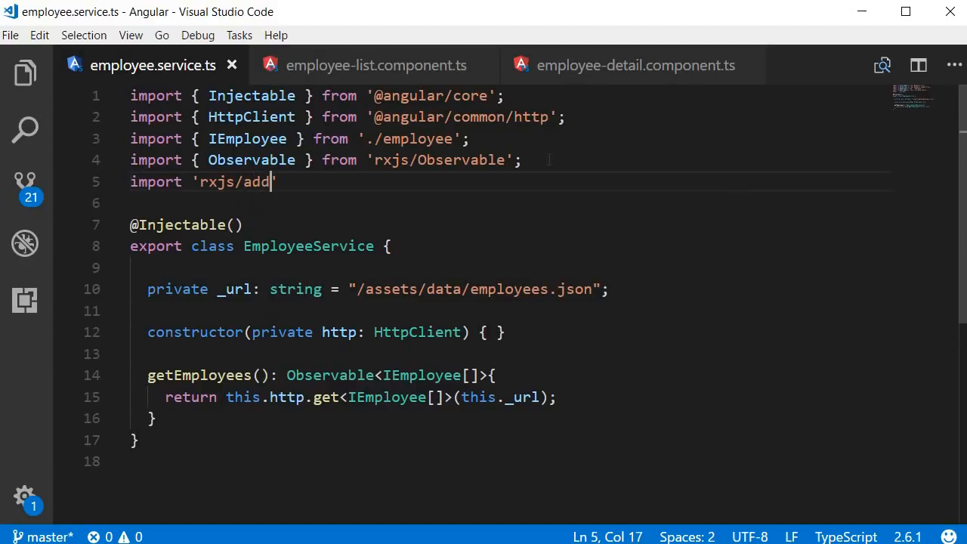
text(/operator/catch)
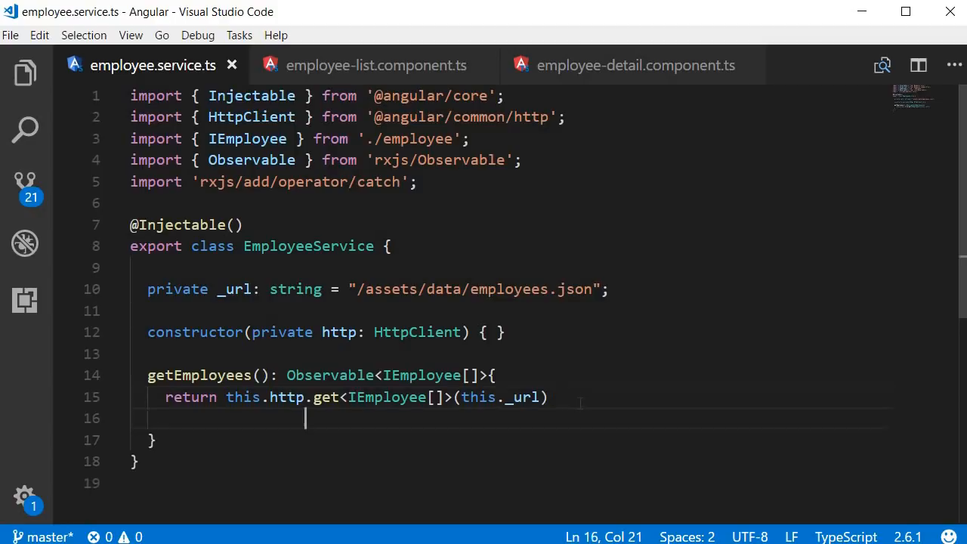
Chain .catch(this.errorHandler) onto the http.get call in getEmployees.
text(.catch();)
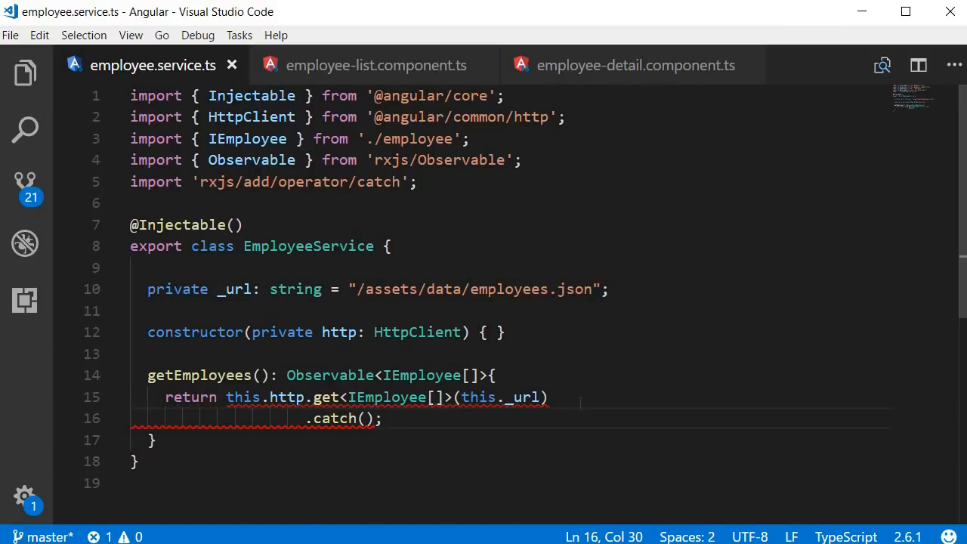
click(366, 419)
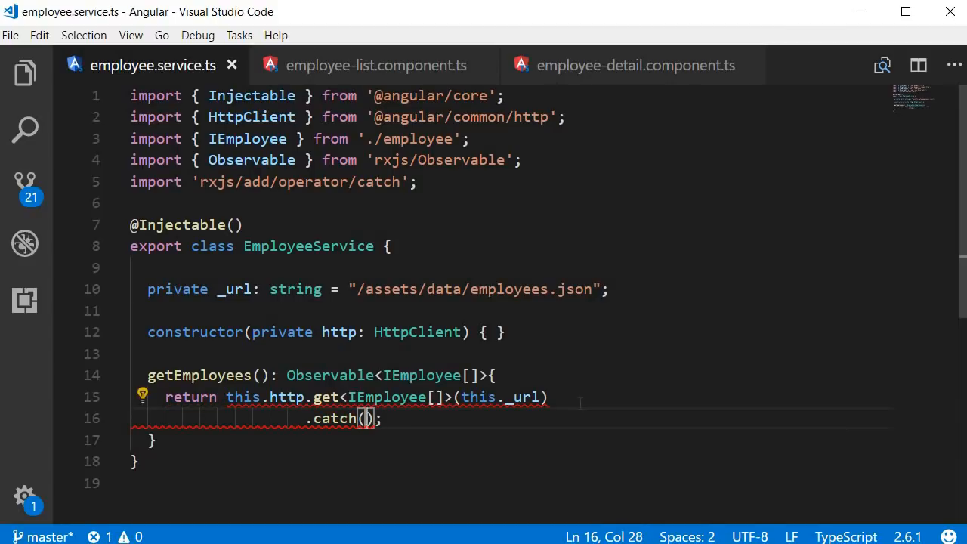
text(this.errorHan)
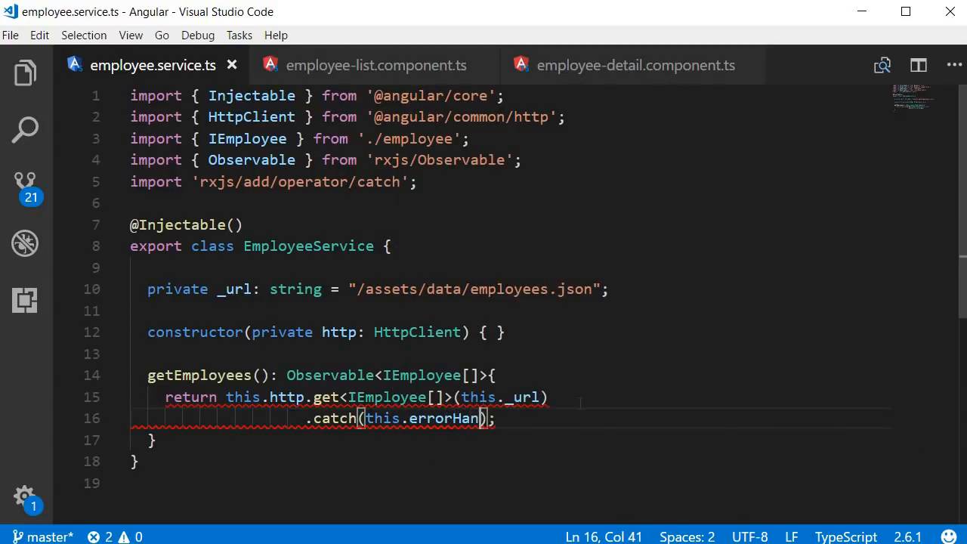
text(dler)
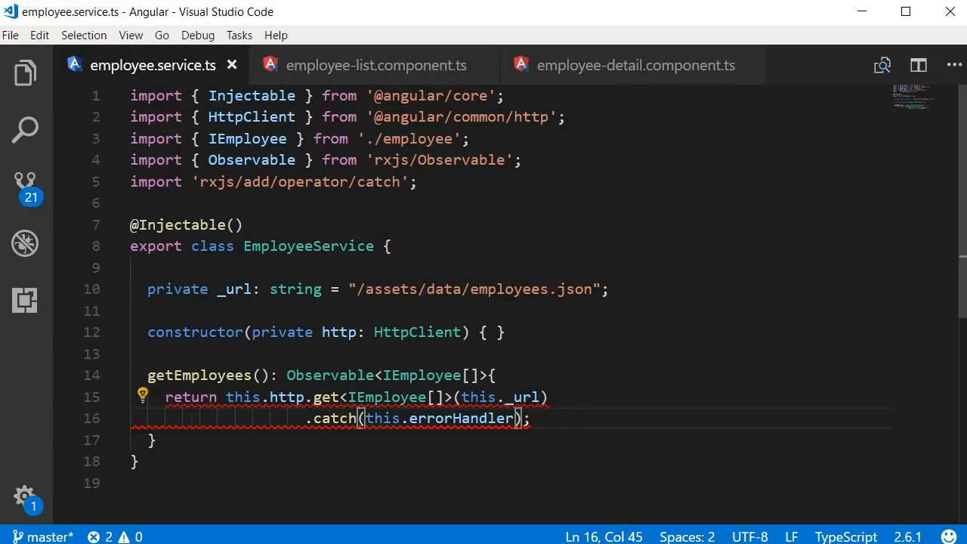
text(errorHandler(){)
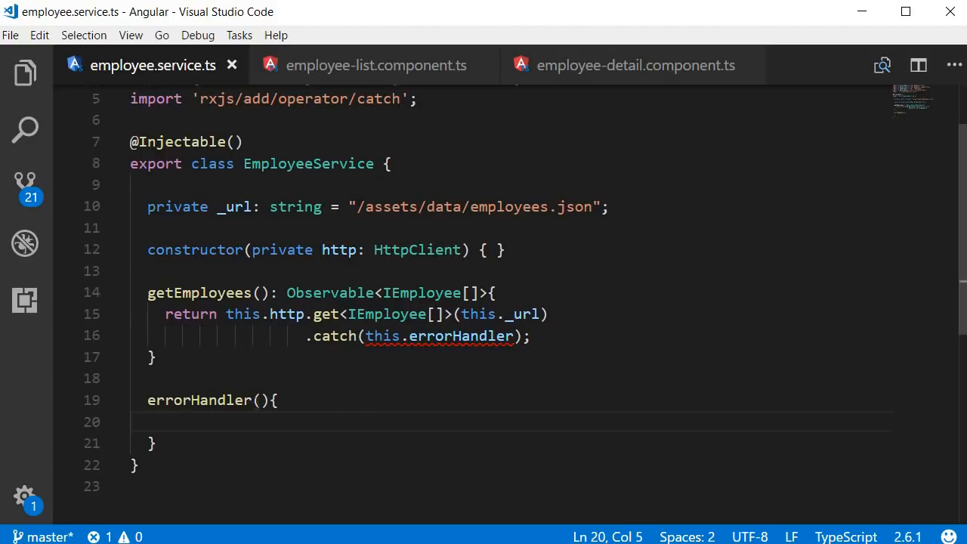
click(260, 398)
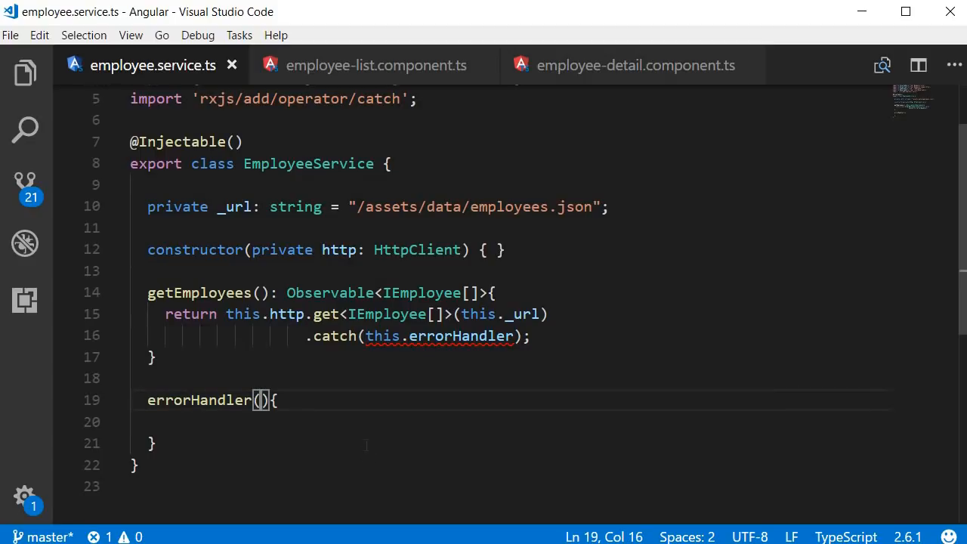
text(error:)
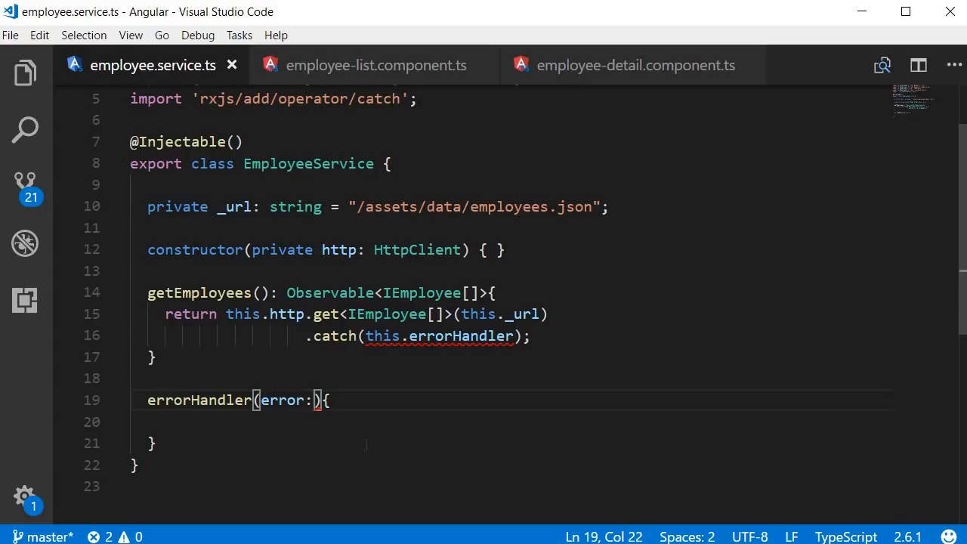
text(HttpErrorResponse)
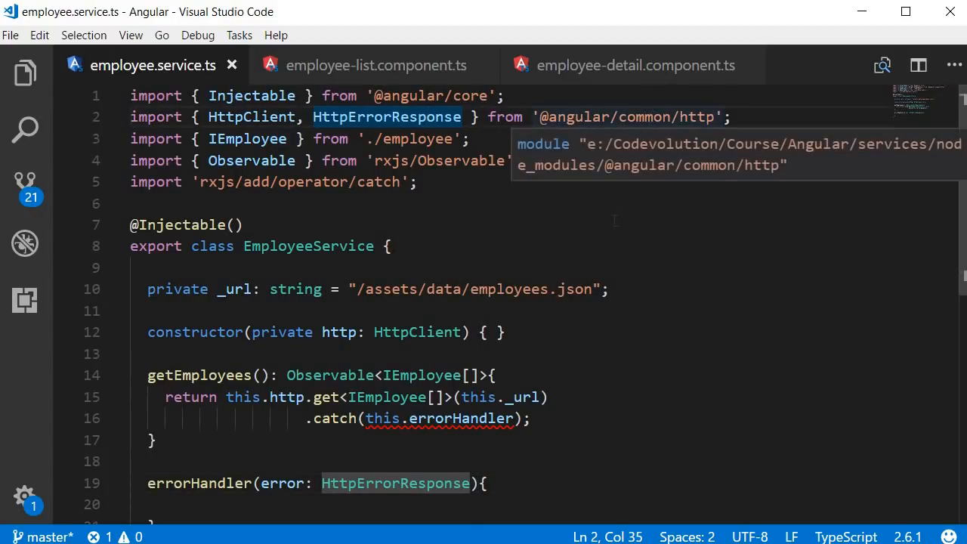
scroll(down, 3)
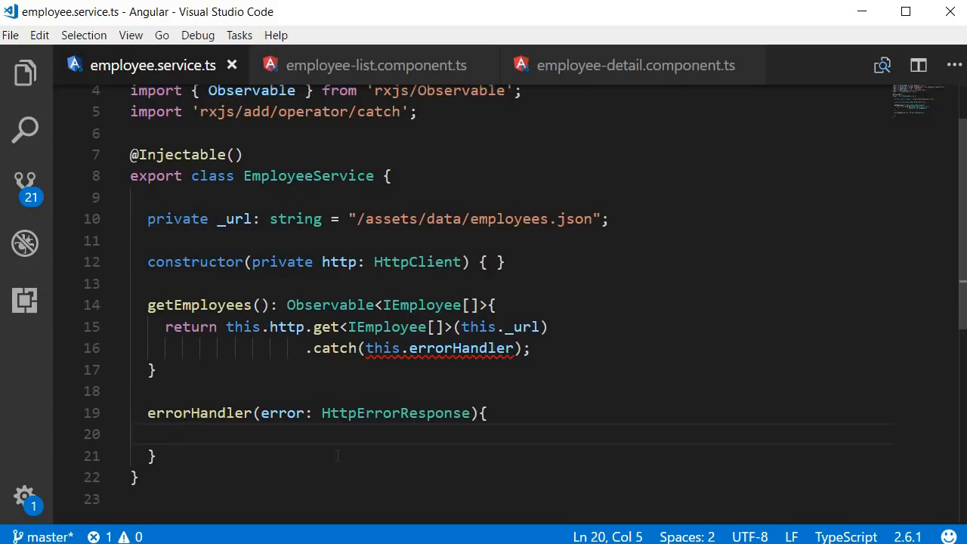
Write return Observable.throw(error.message || "Server Error"); inside errorHandler.
text(return)
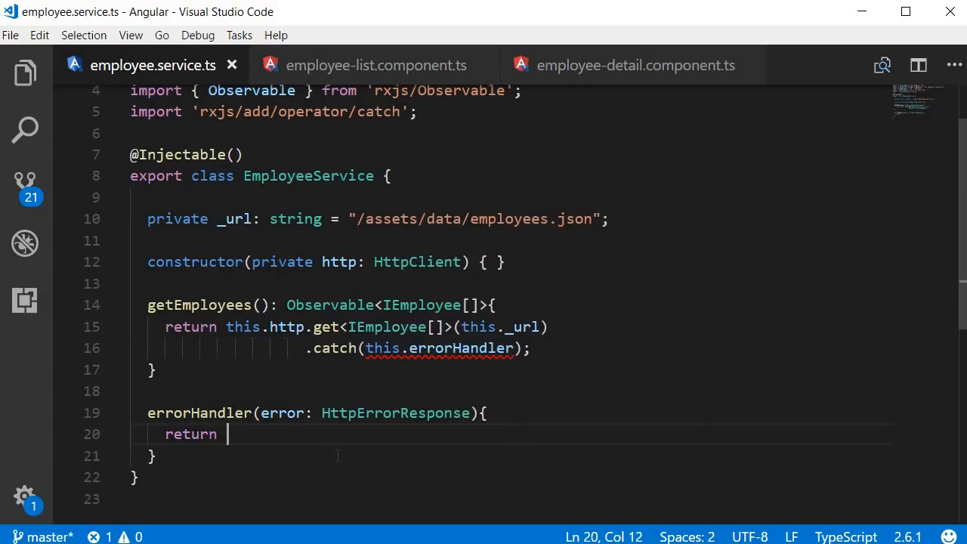
text(Observable)
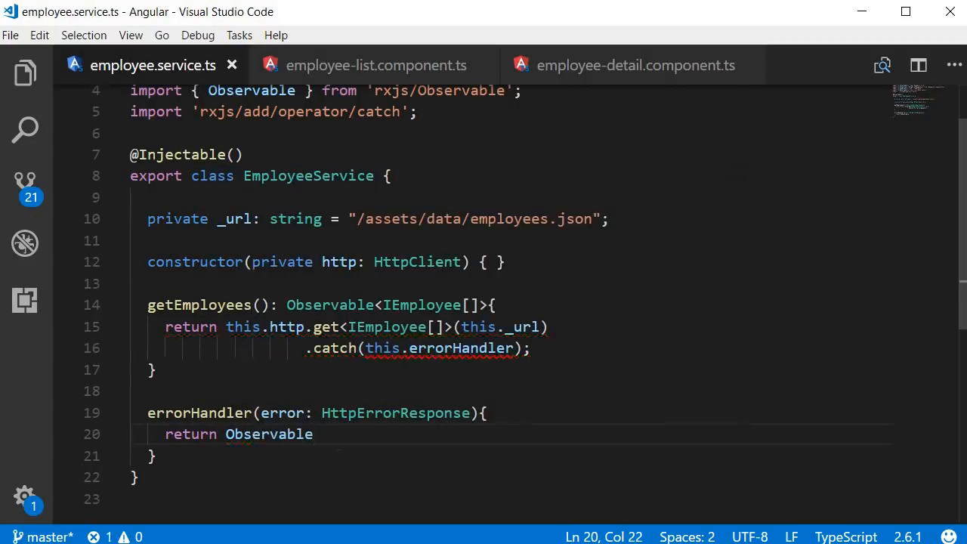
text(.throw()
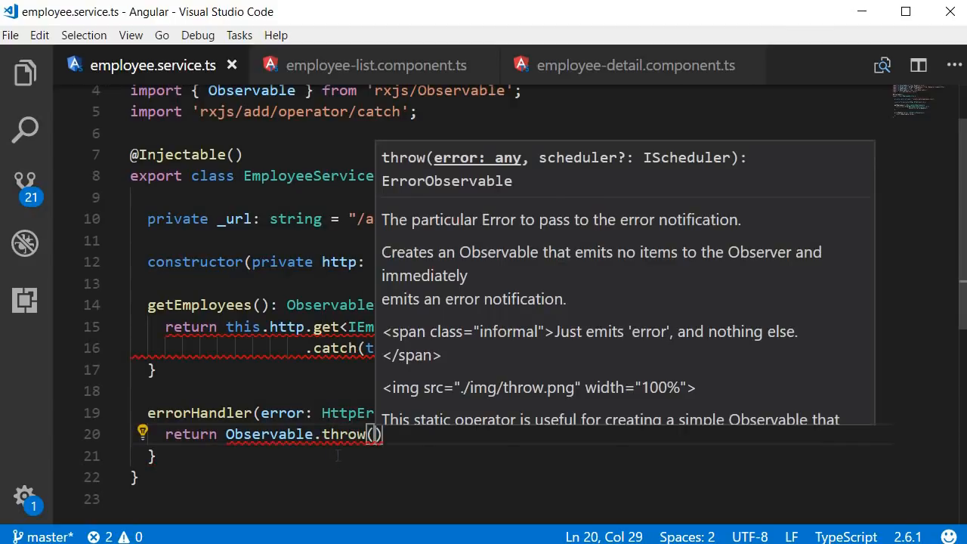
text(error.message)
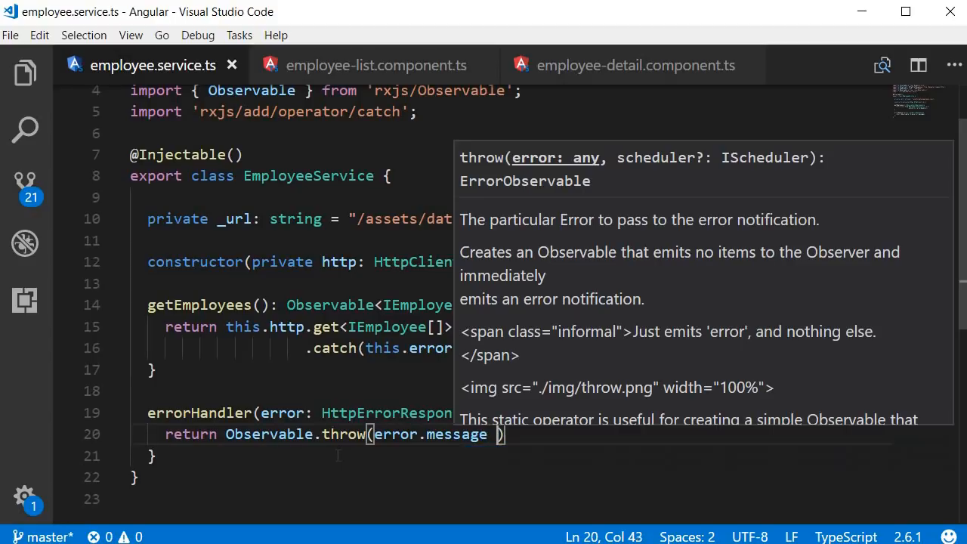
text(||)
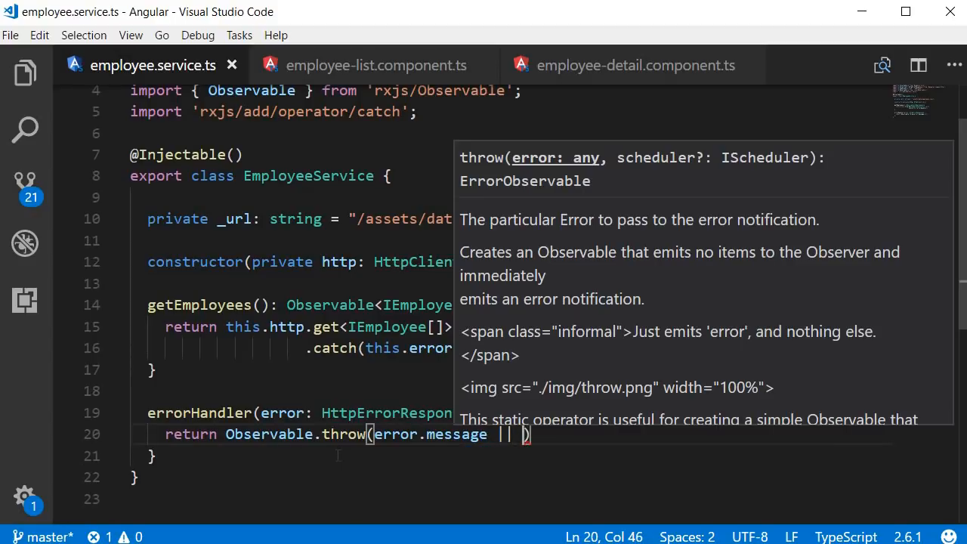
text(Server Error")
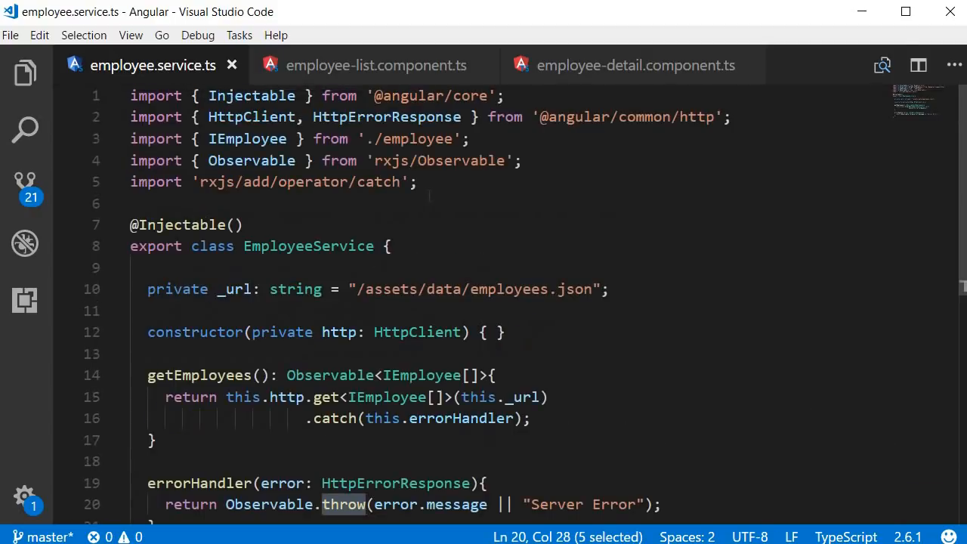
Add the import 'rxjs/add/observable/throw' beneath the catch operator import.
text(import)
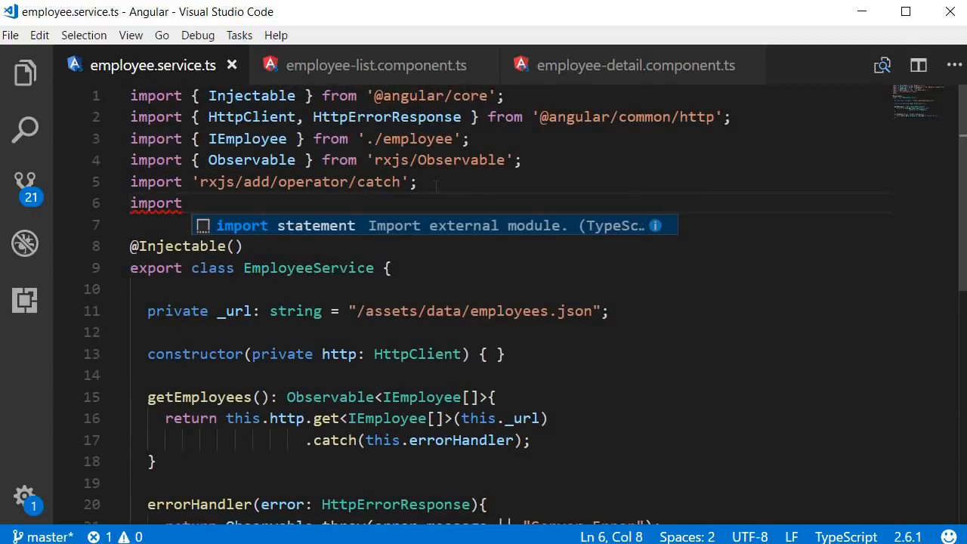
text('rxjs')
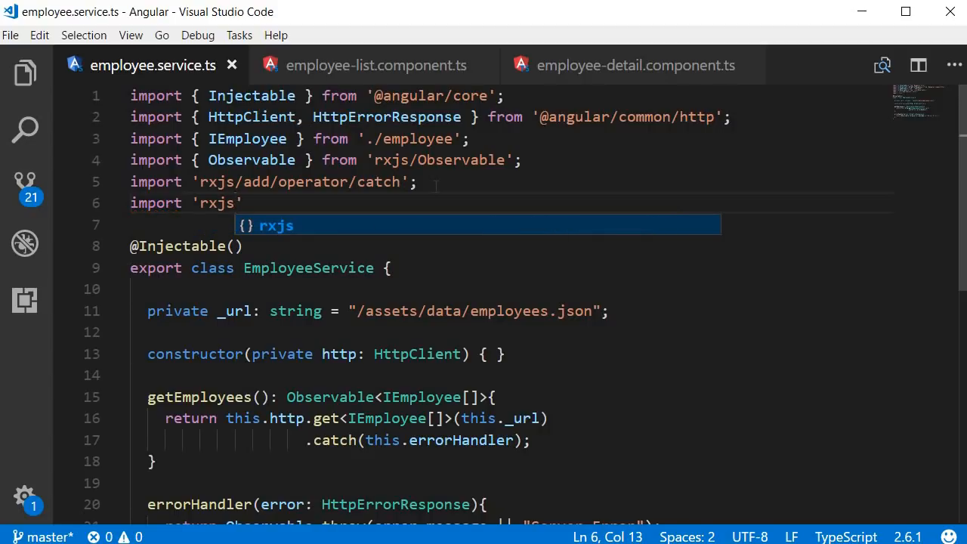
text(/add/obser)
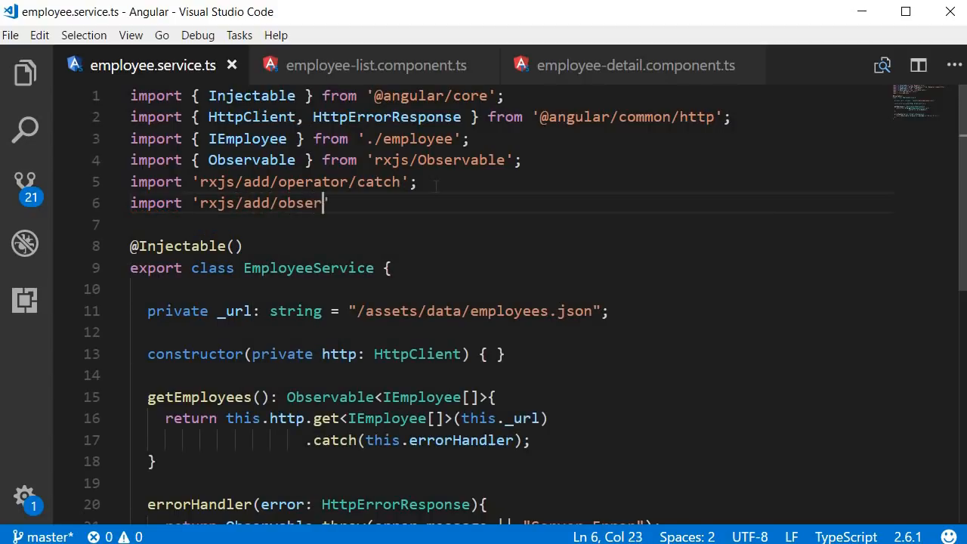
text(vale/th)
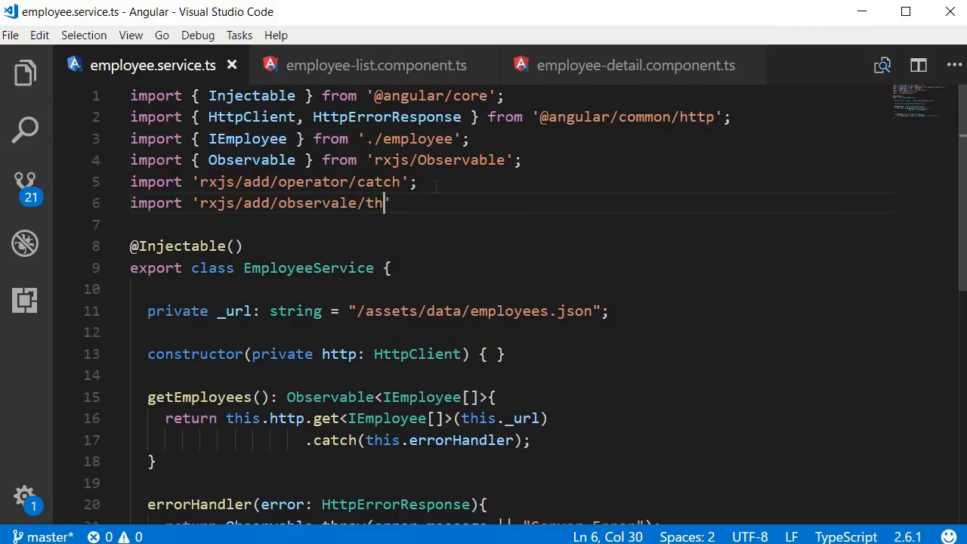
text(row';)
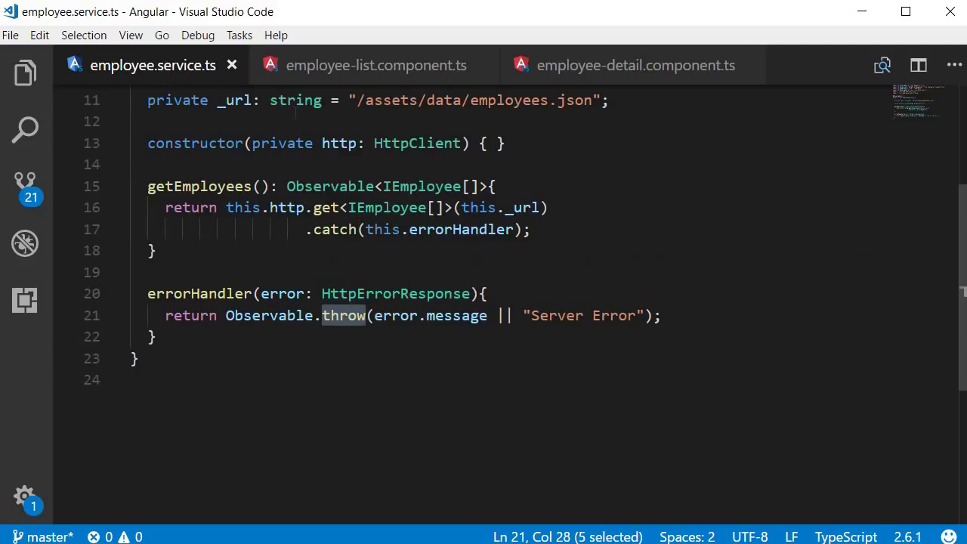
In the employee list component's subscribe, add an error callback setting this.errorMsg.
click(375, 65)
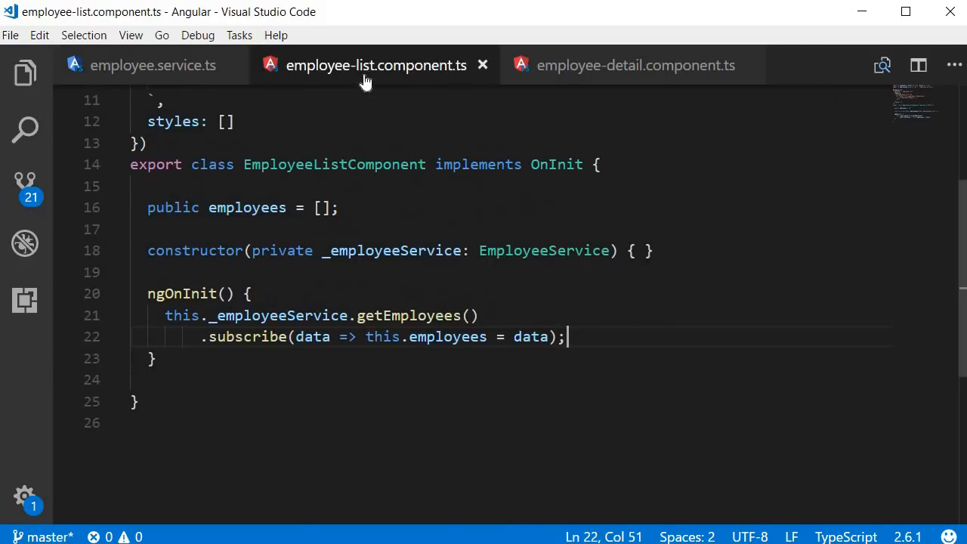
double_click(311, 335)
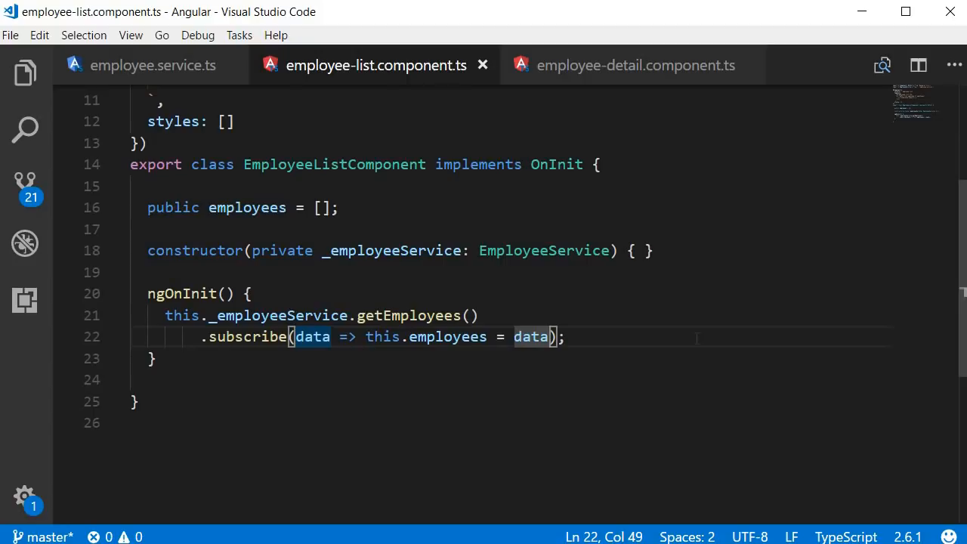
key(Enter)
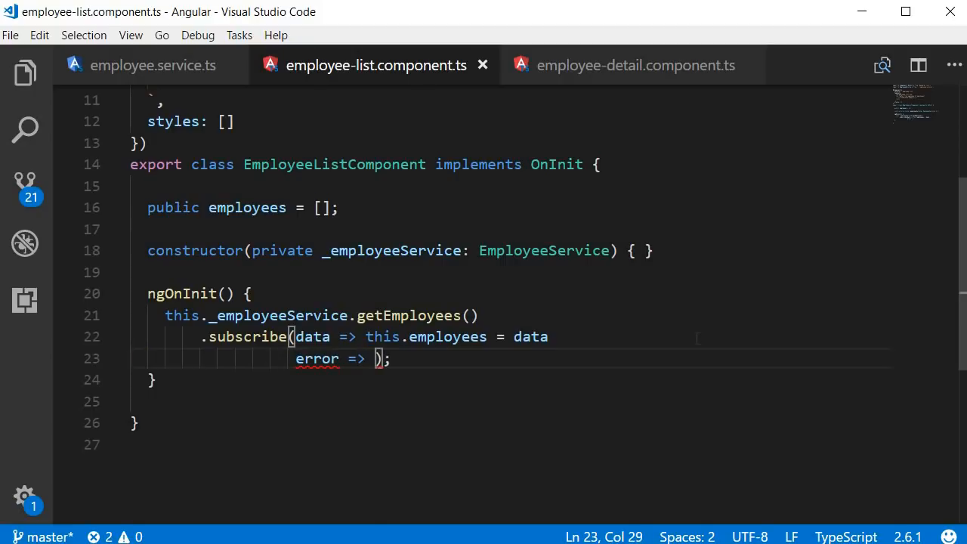
text(this.errorMsg = error)
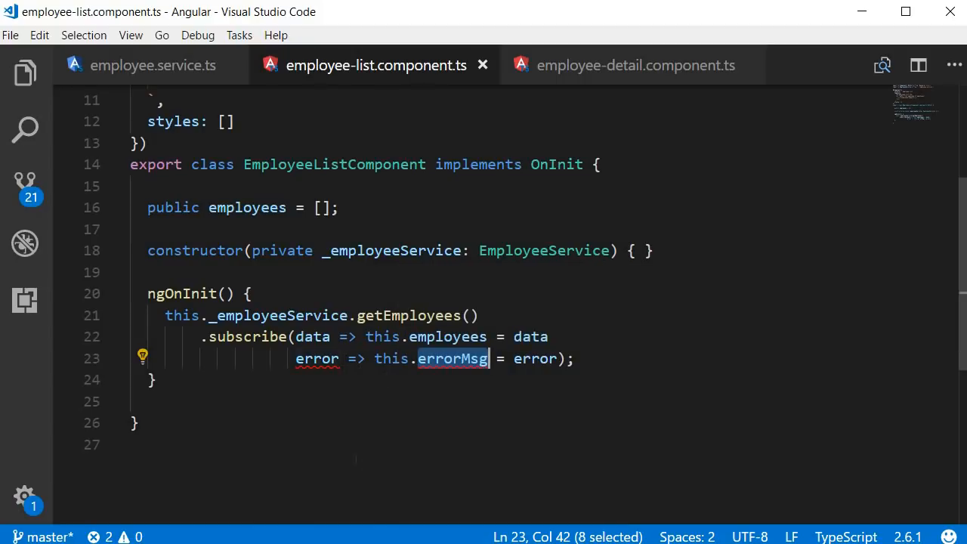
Declare public errorMsg and show it as <h3>{{errorMsg}}</h3> in the template.
scroll(up, 3)
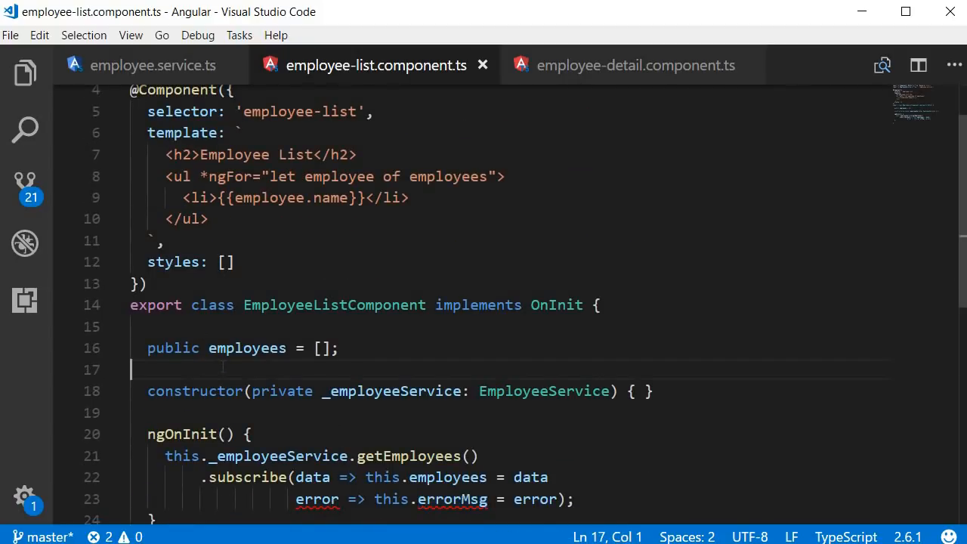
text(public errorMsg;)
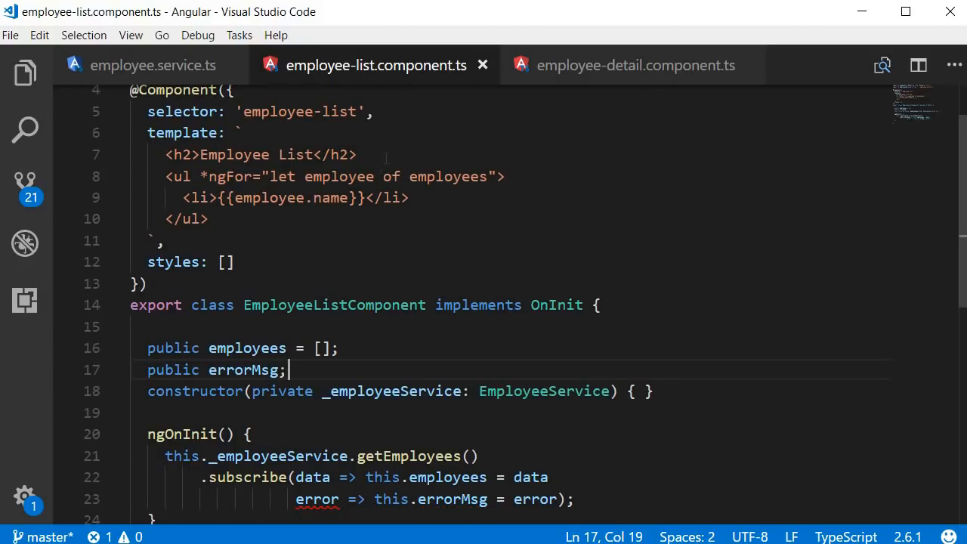
key(Enter)
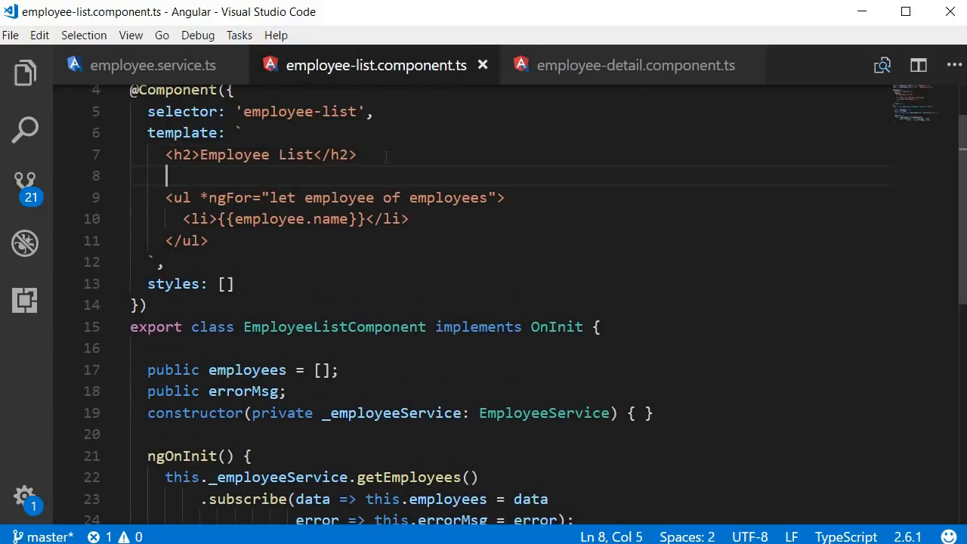
text(<h3>{{errorMsg}}</h3>)
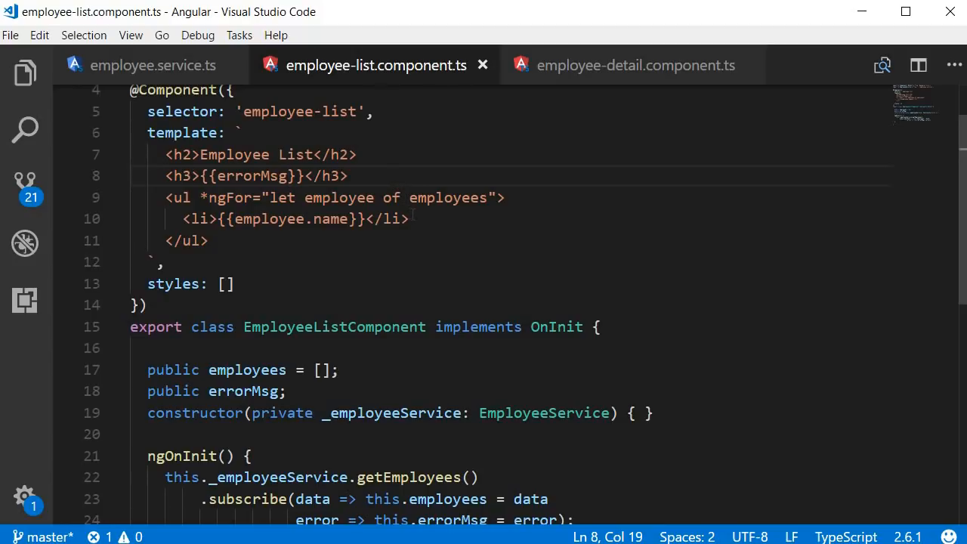
Add the missing comma after the data callback in subscribe.
scroll(down, 3)
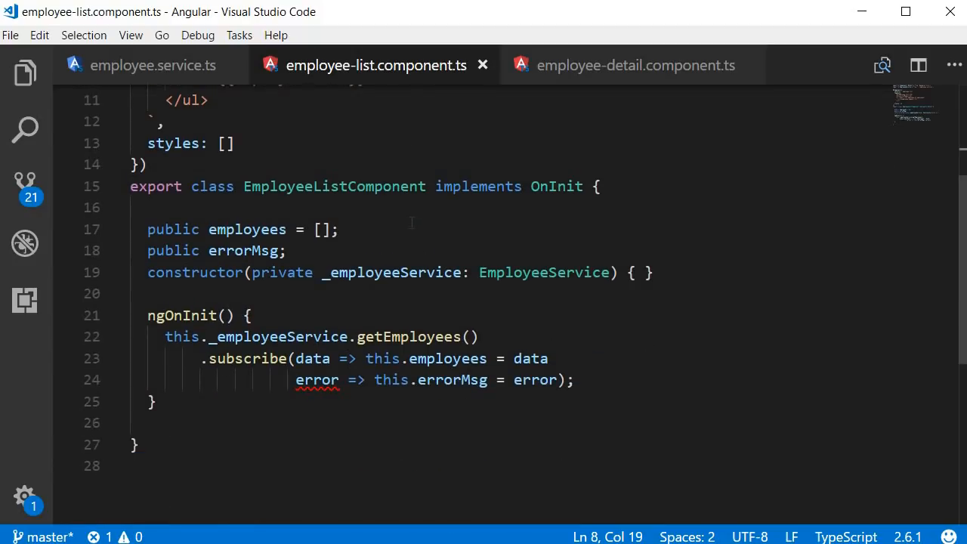
double_click(532, 358)
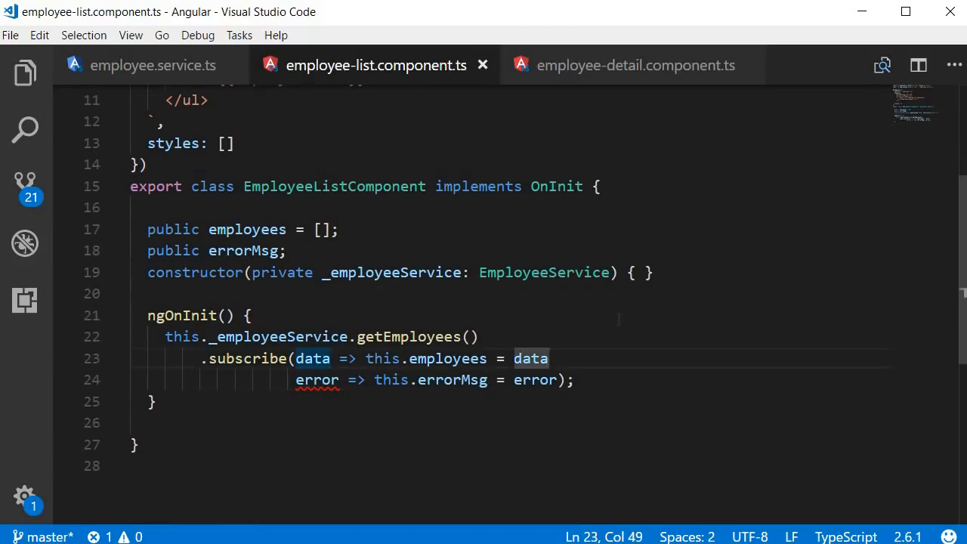
text(,)
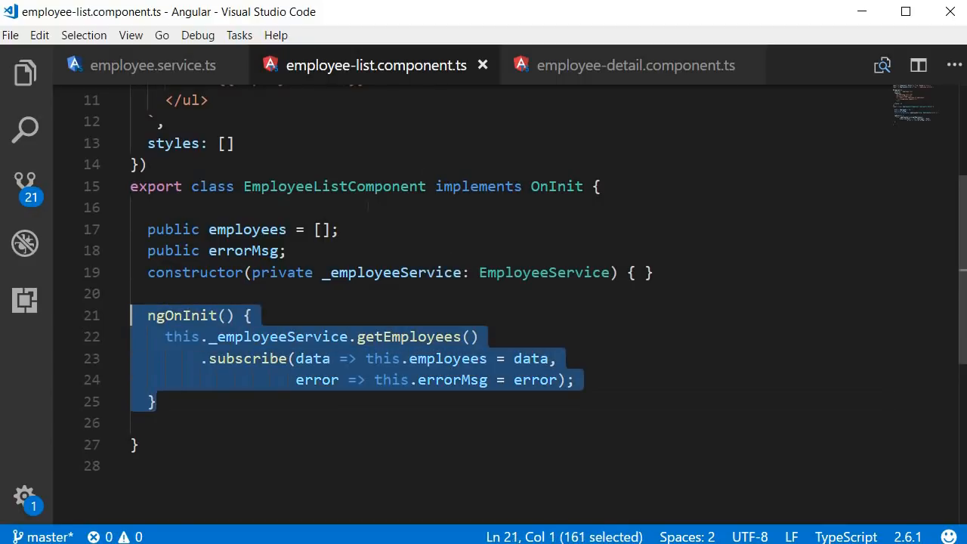
Give the employee detail component public errorMsg and an <h3>{{errorMsg}}</h3> heading.
click(634, 65)
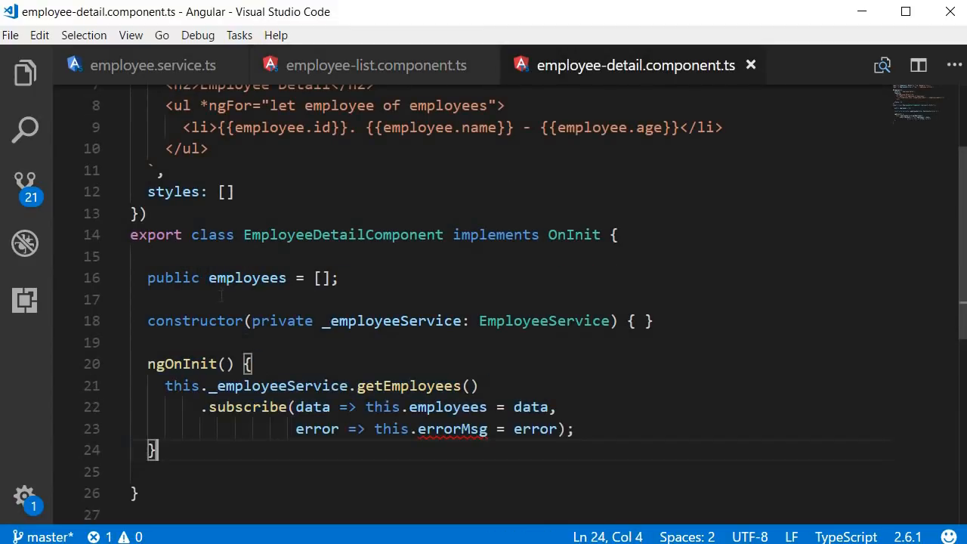
text(public errorMsg;)
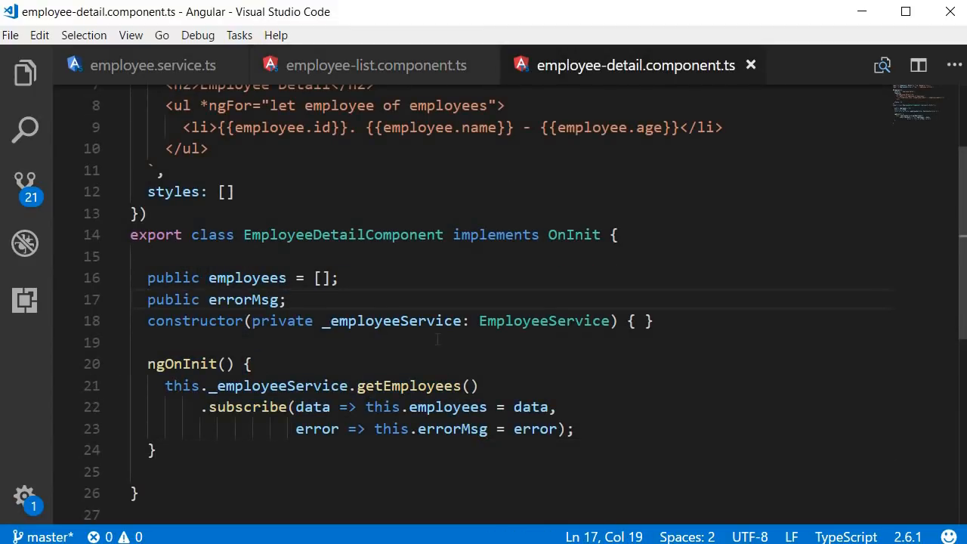
scroll(up, 3)
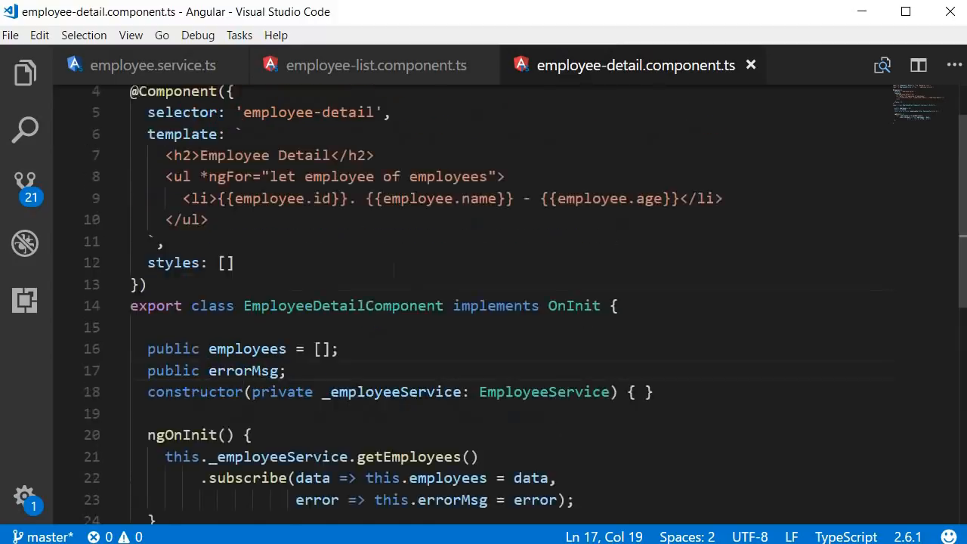
scroll(up, 3)
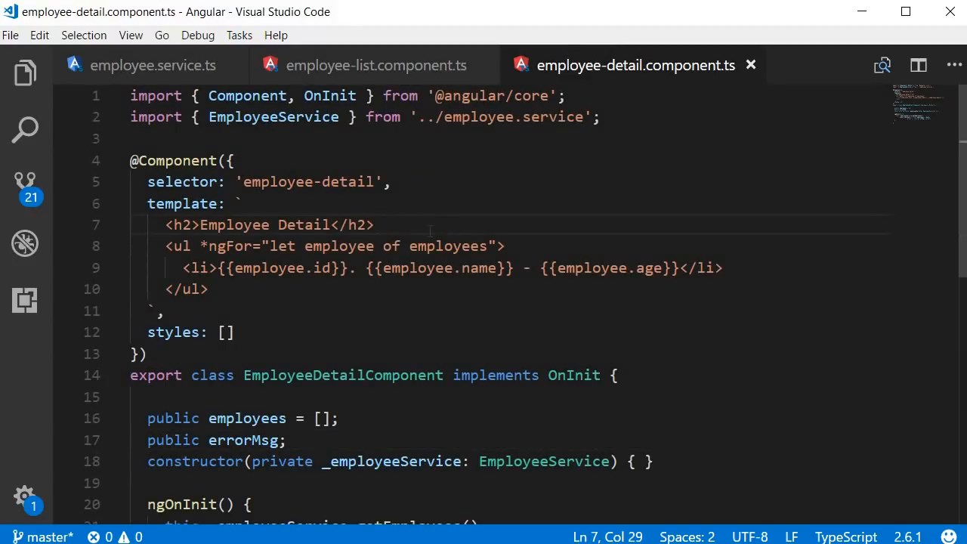
text(<h3>{{errorMsg}}</h3>)
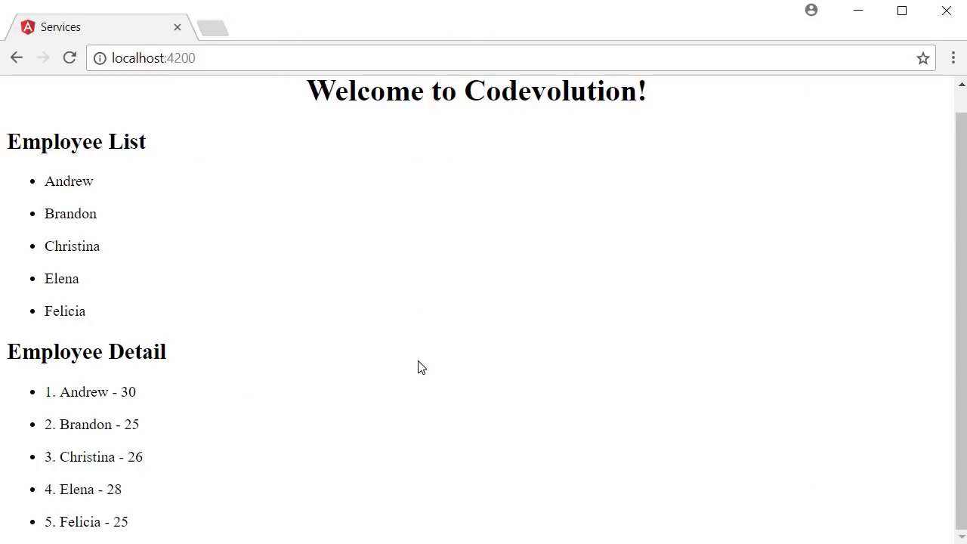
mouse_move(249, 411)
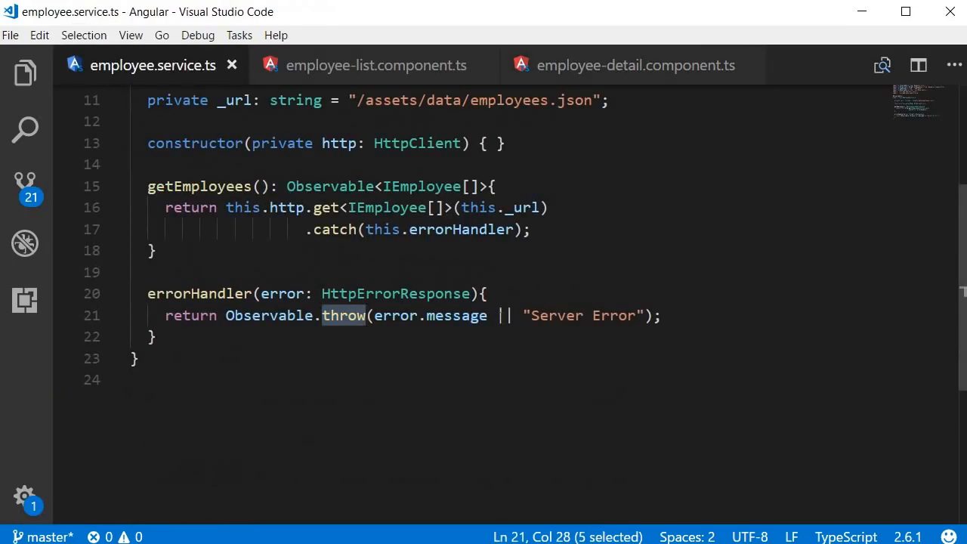
scroll(up, 3)
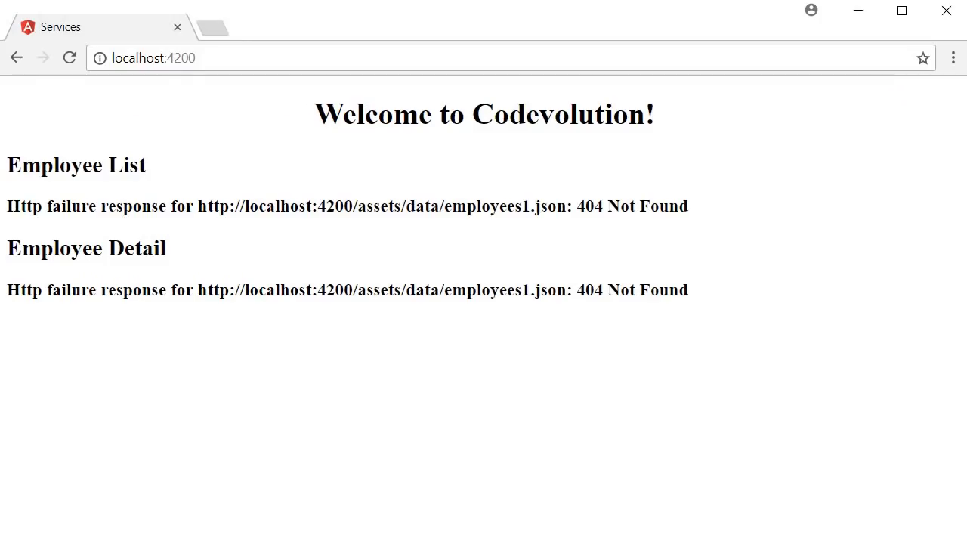
mouse_move(429, 386)
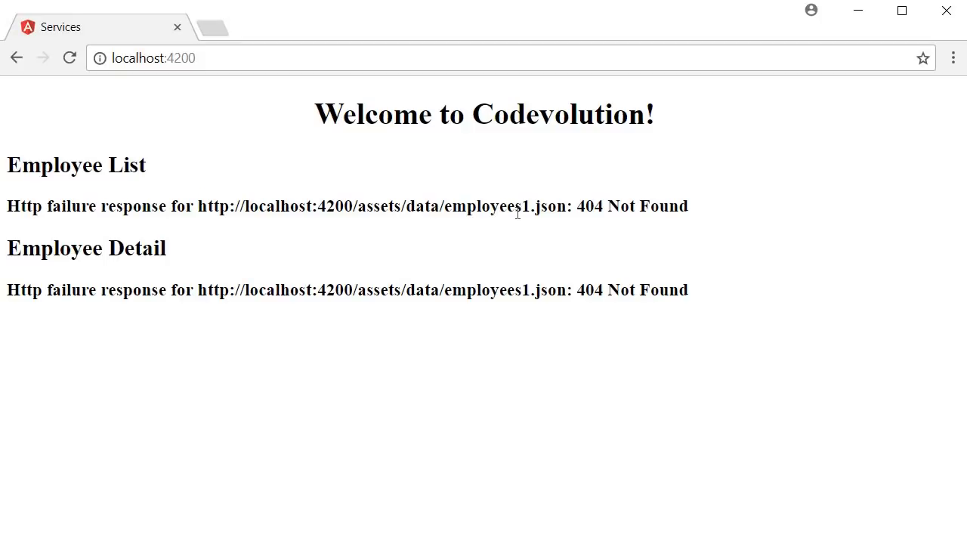
mouse_move(593, 227)
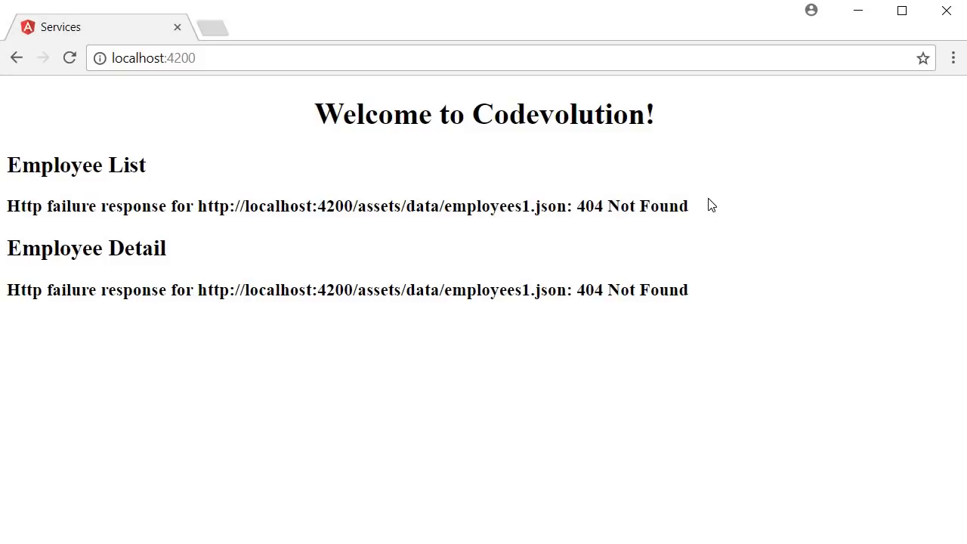
mouse_move(695, 295)
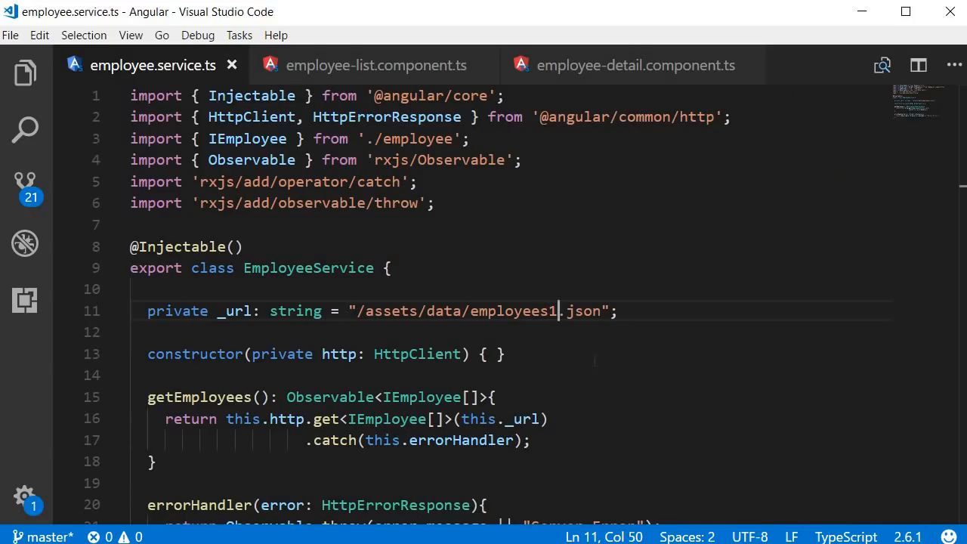
Highlight errorHandler in the catch and the Observable.throw call, then go to the employee list component.
click(495, 395)
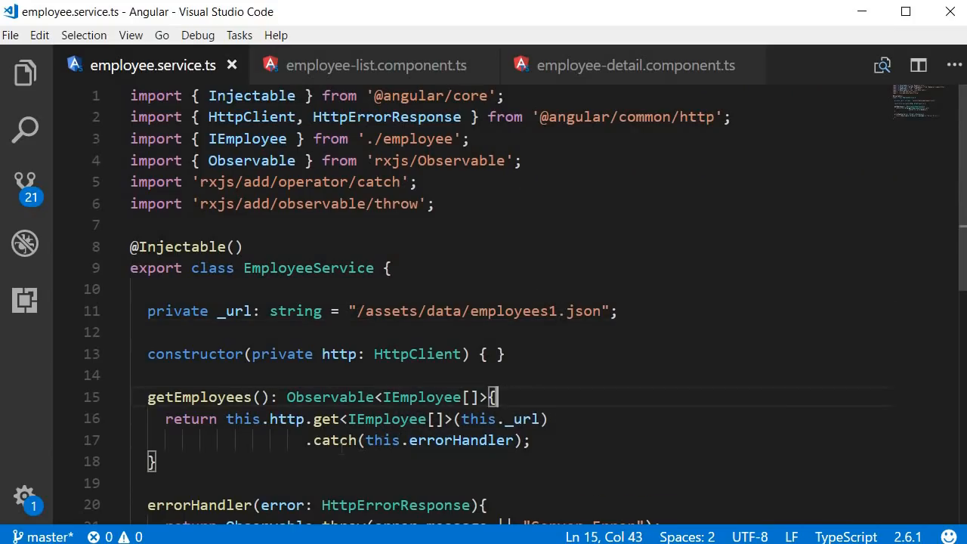
double_click(335, 440)
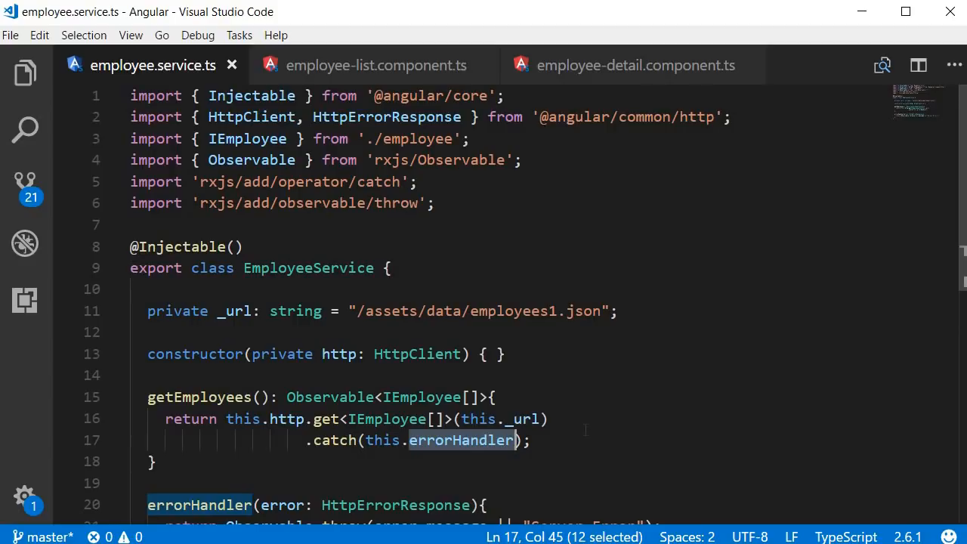
scroll(down, 3)
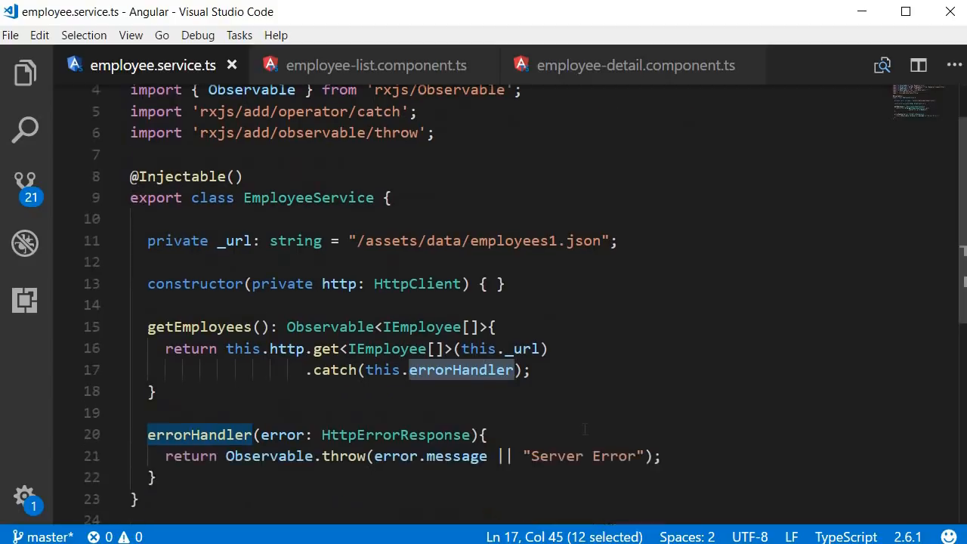
scroll(down, 3)
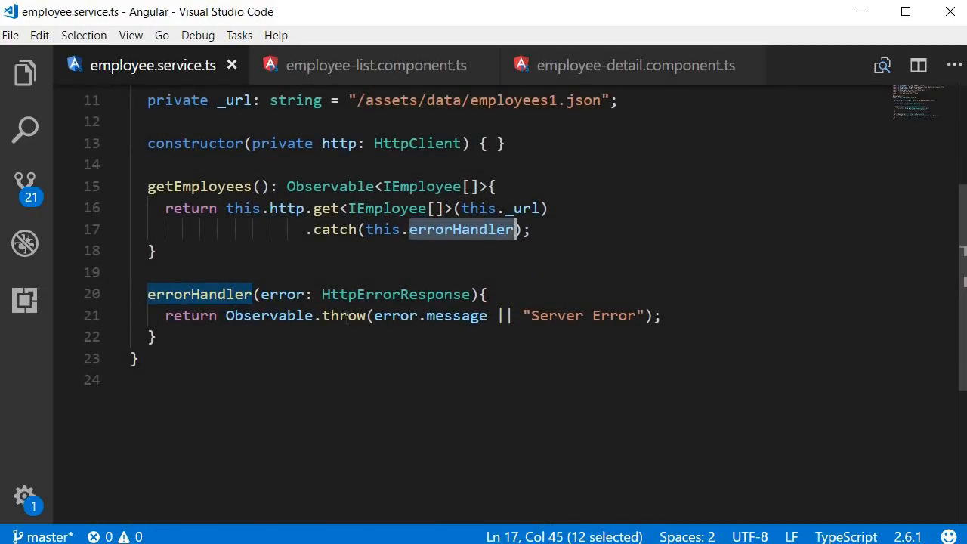
double_click(344, 315)
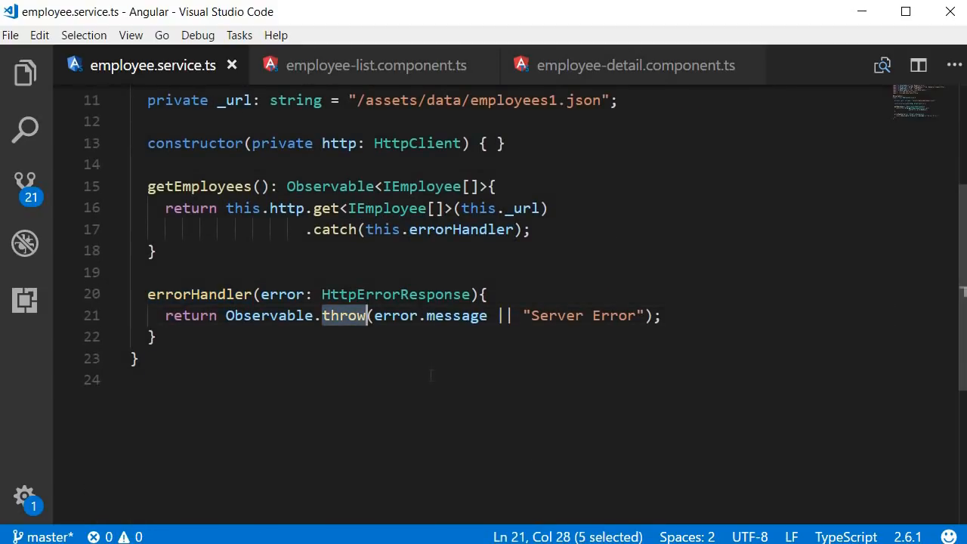
click(374, 65)
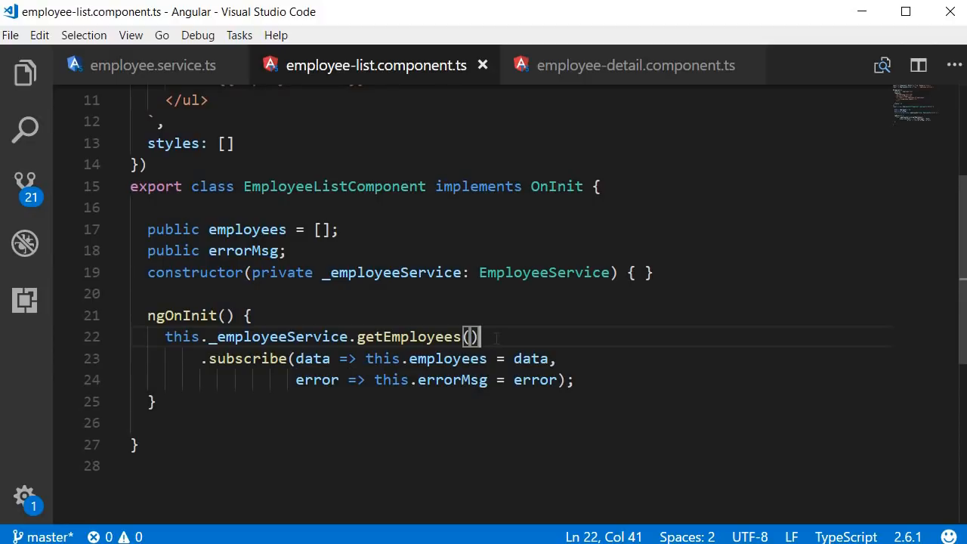
double_click(317, 379)
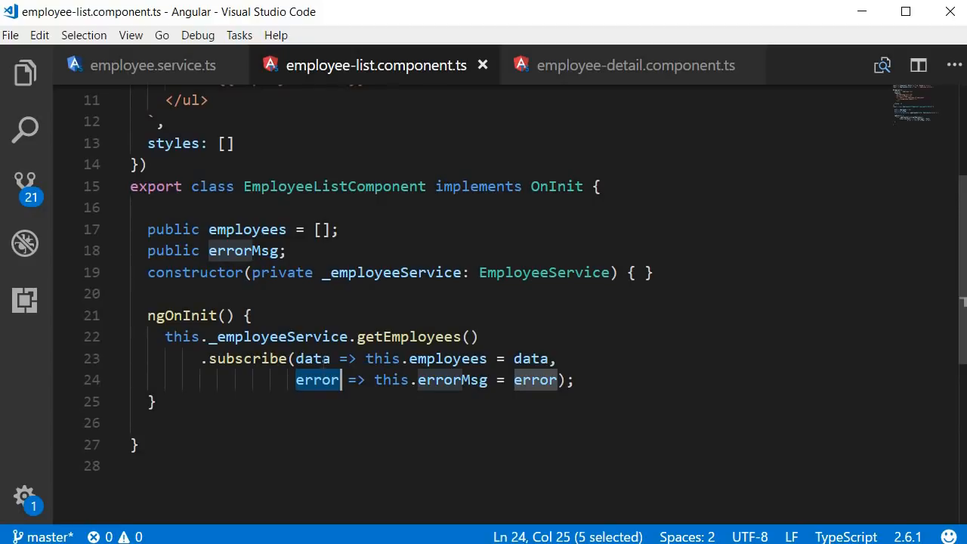
scroll(up, 3)
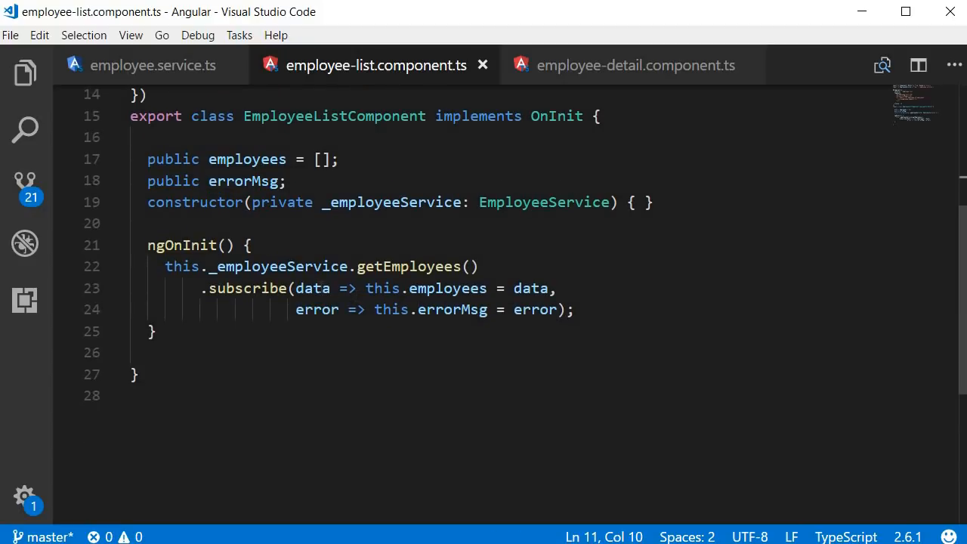
click(446, 287)
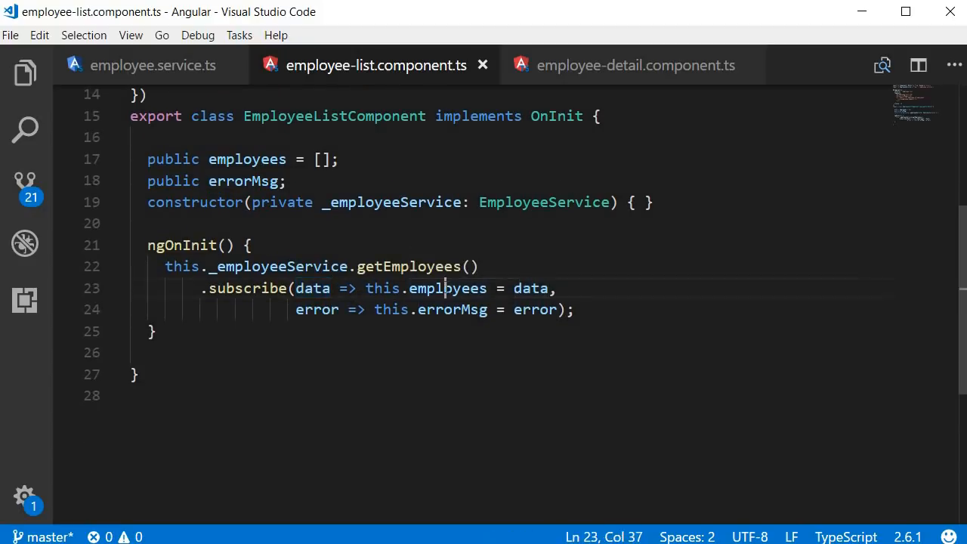
double_click(447, 287)
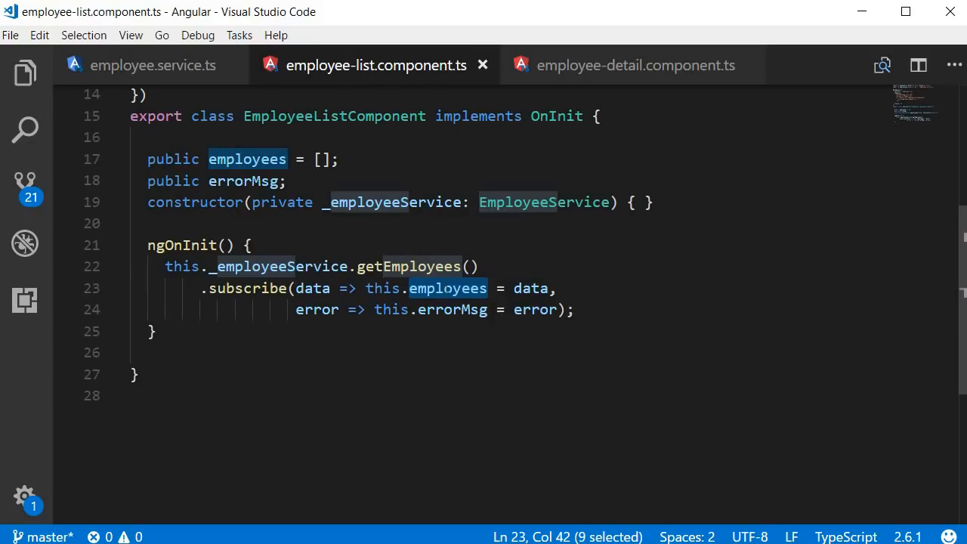
double_click(318, 310)
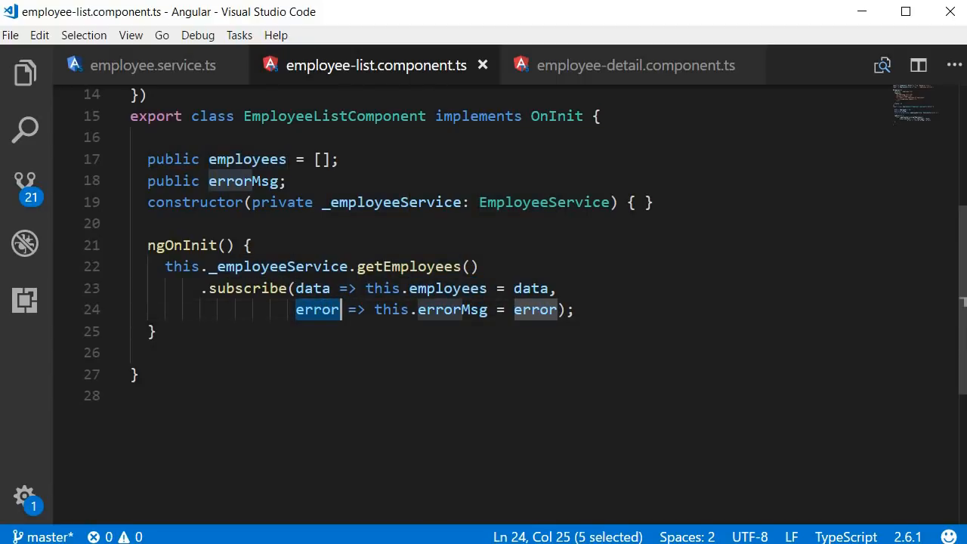
double_click(452, 309)
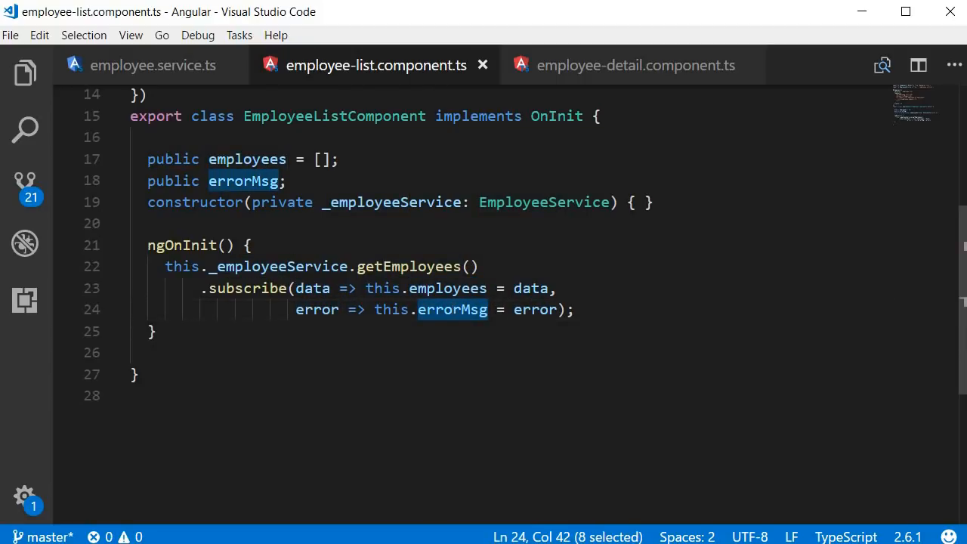
scroll(up, 3)
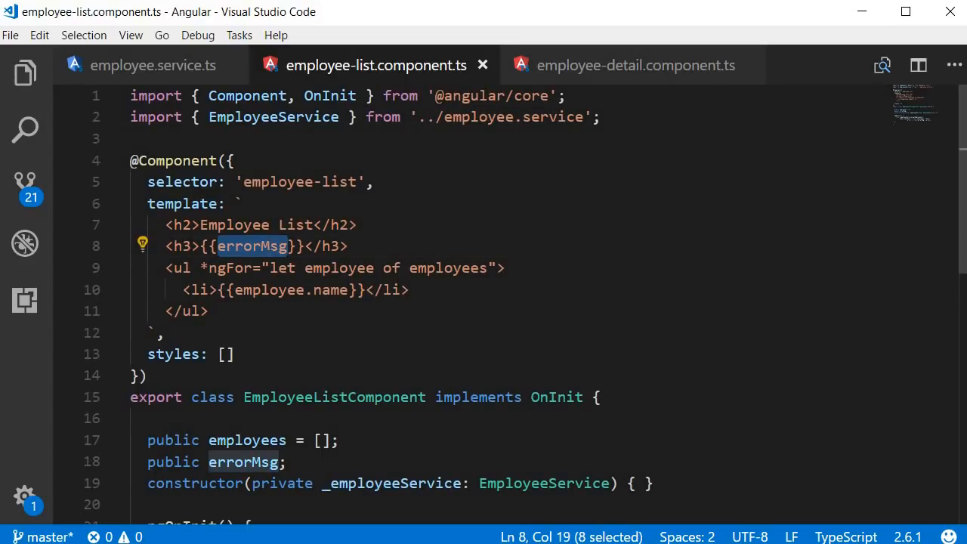
scroll(down, 3)
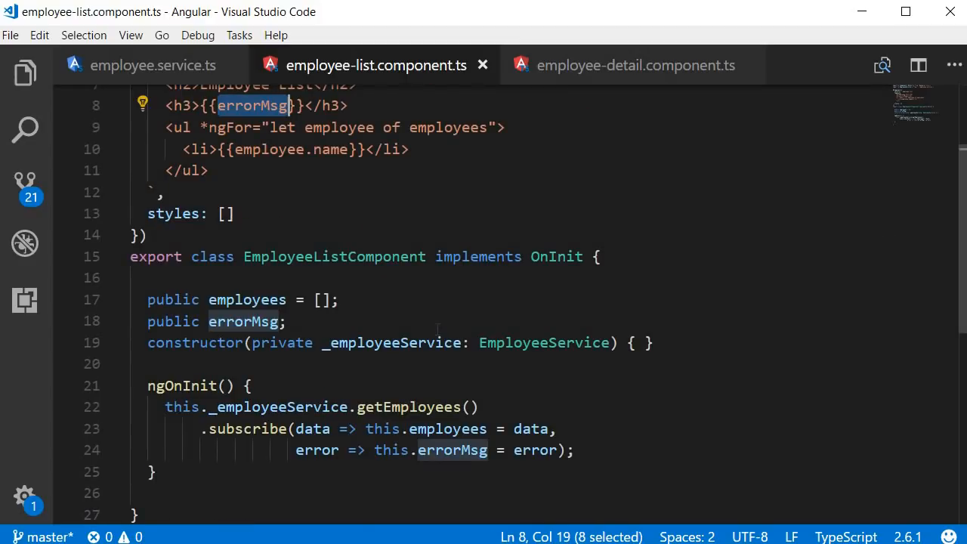